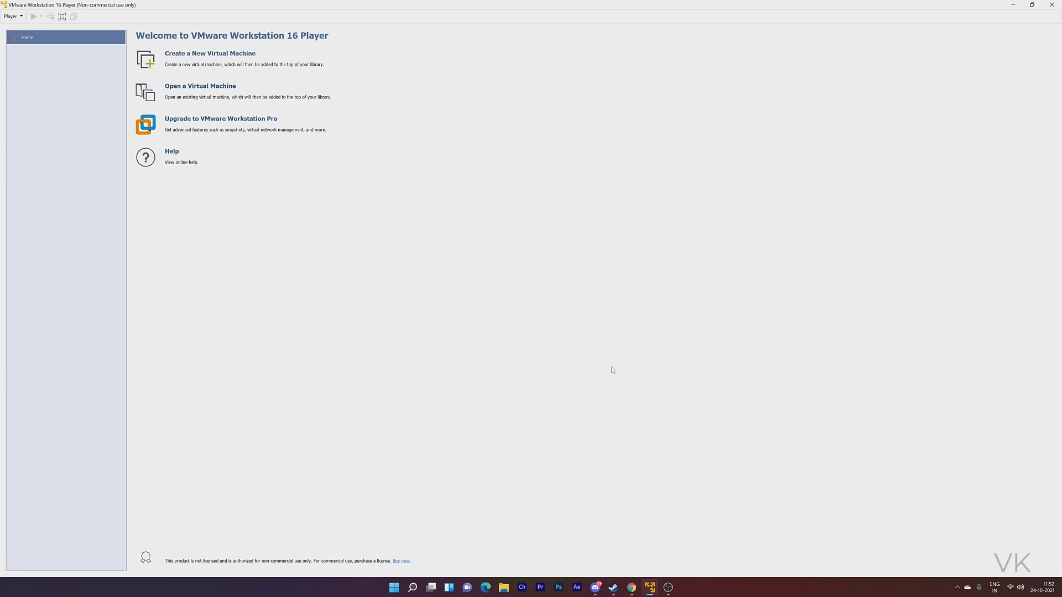
{"action": "mouse_move", "coordinate": [549, 308]}
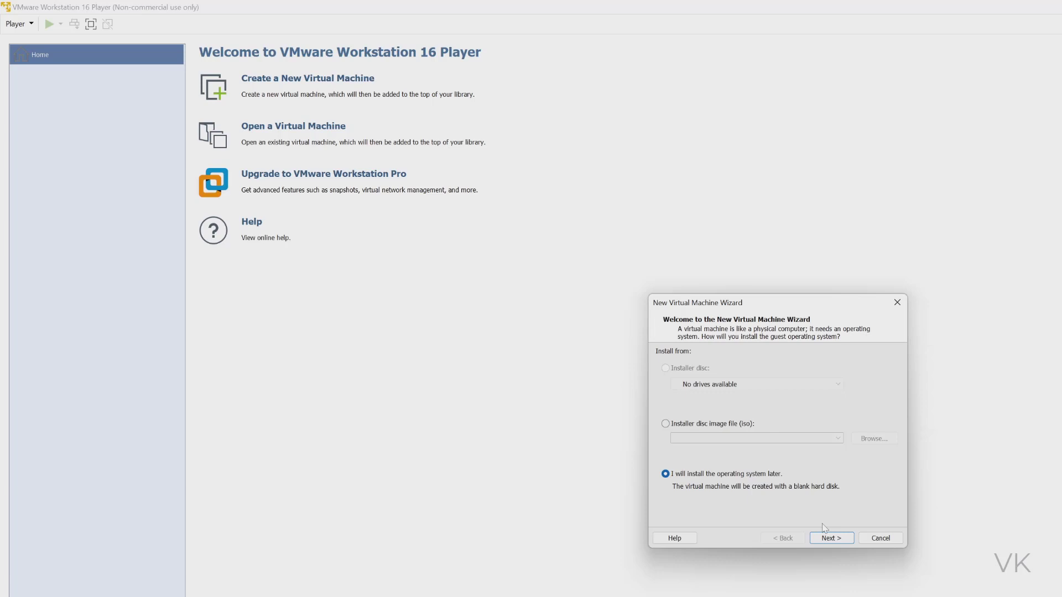
{"action": "mouse_move", "coordinate": [731, 424]}
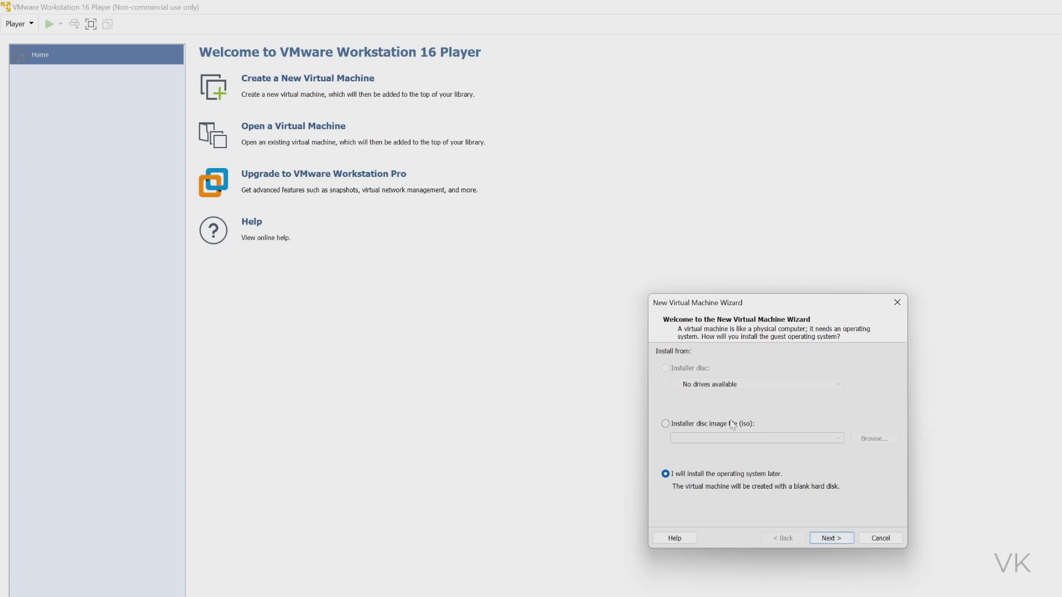
{"action": "mouse_move", "coordinate": [830, 538]}
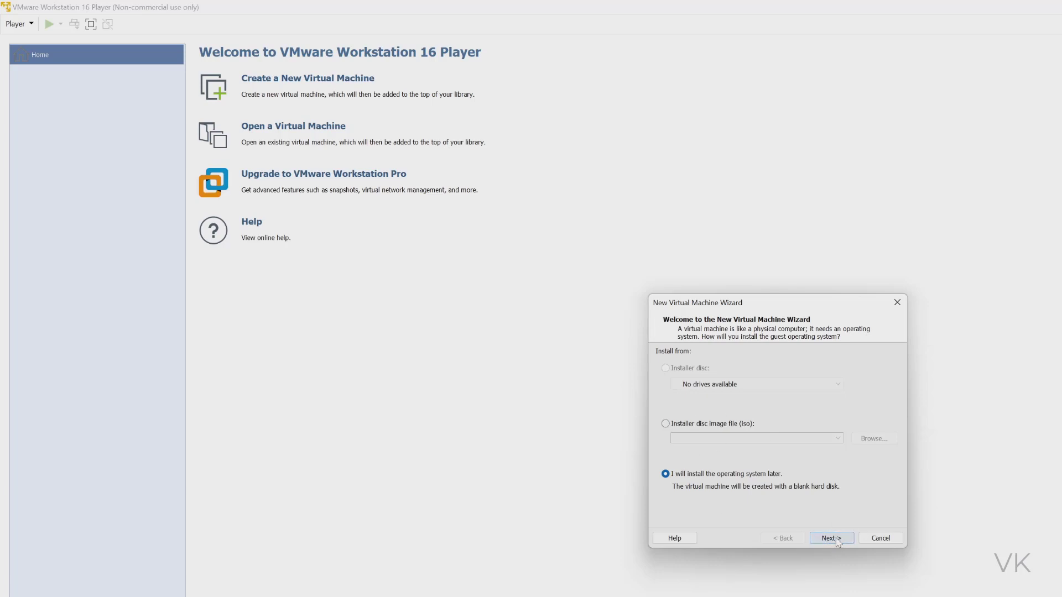
Step: Choose Ubuntu 64-bit as the guest OS, keeping the default name and 20 GB disk
{"action": "left_click", "coordinate": [830, 538]}
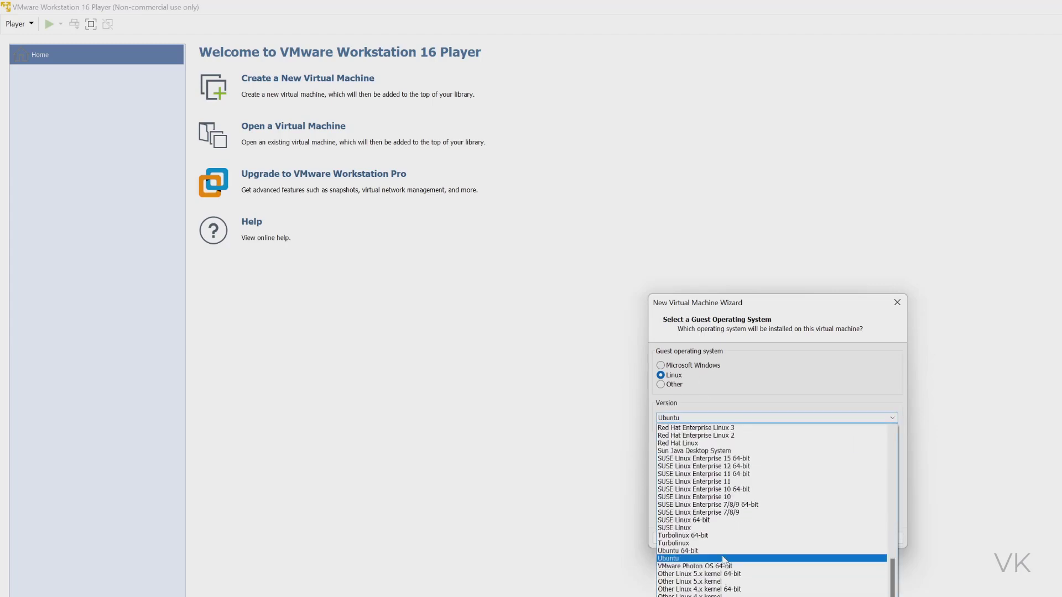
{"action": "mouse_move", "coordinate": [731, 489]}
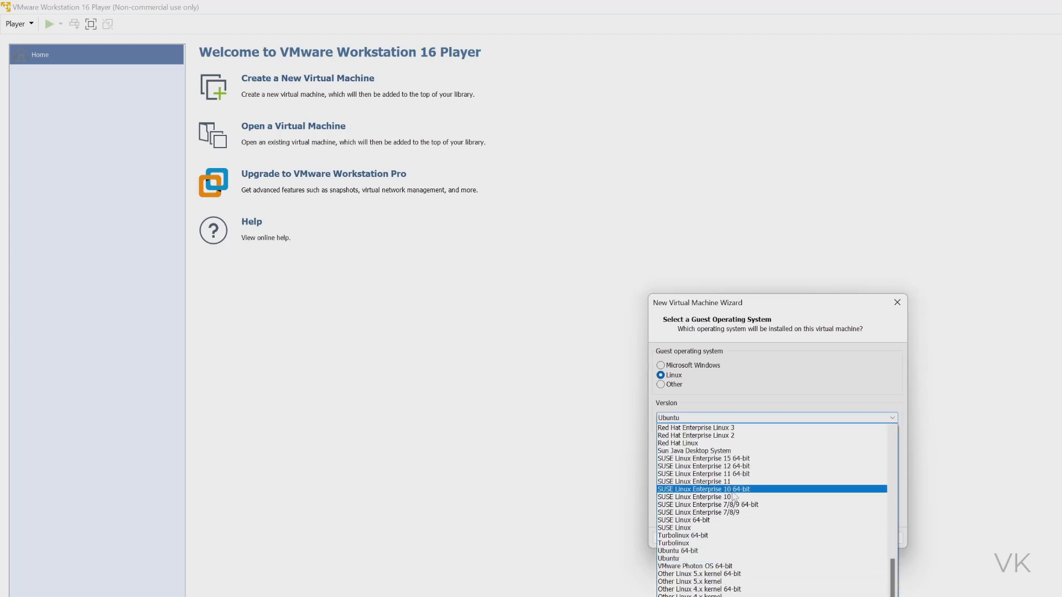
{"action": "left_click", "coordinate": [677, 551]}
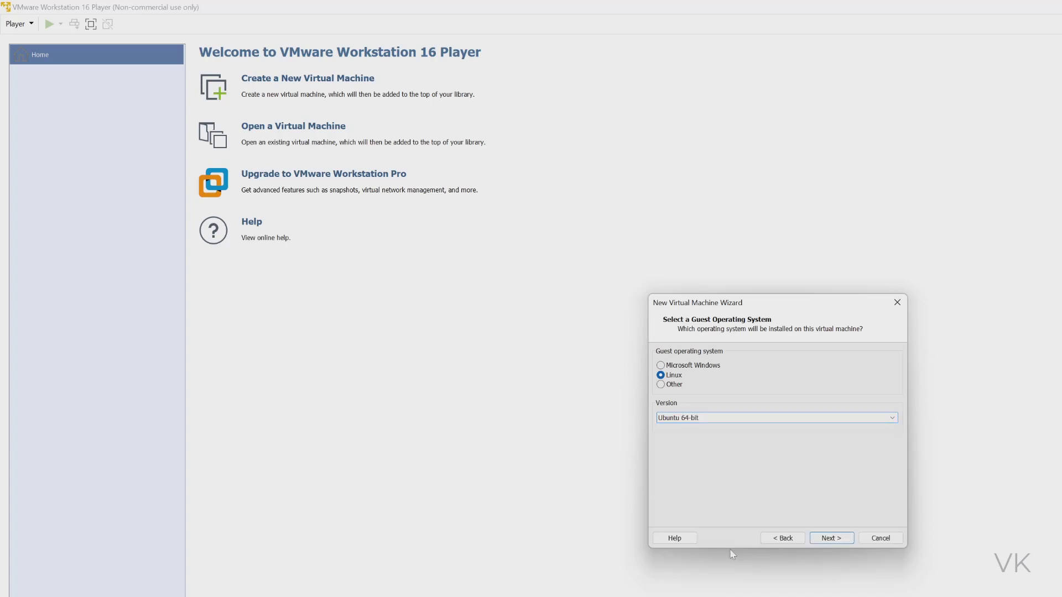
{"action": "left_click", "coordinate": [830, 537]}
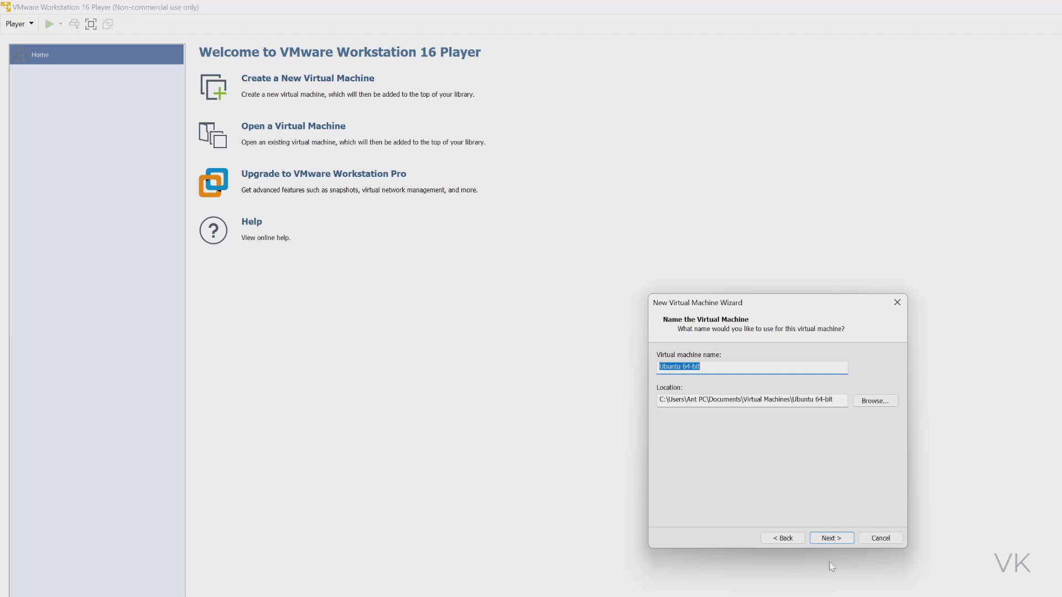
{"action": "left_click", "coordinate": [830, 537]}
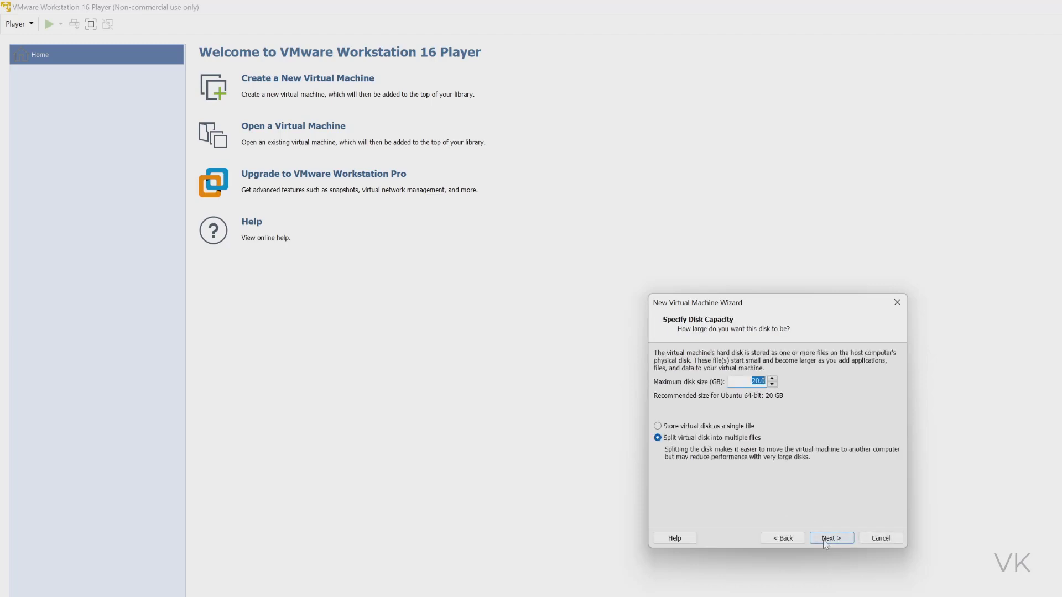
{"action": "left_click", "coordinate": [830, 537]}
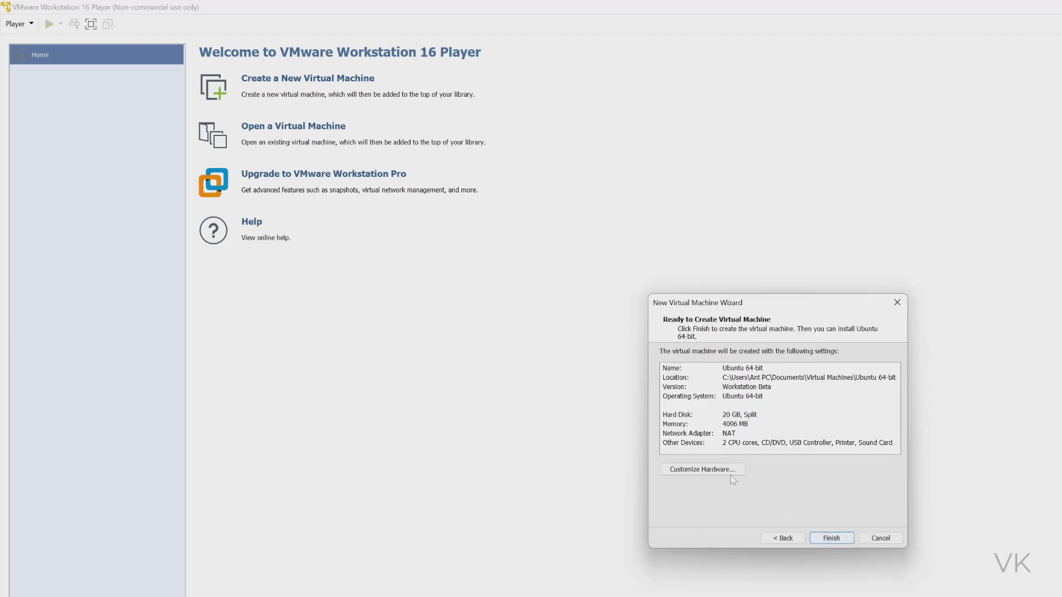
{"action": "mouse_move", "coordinate": [706, 475]}
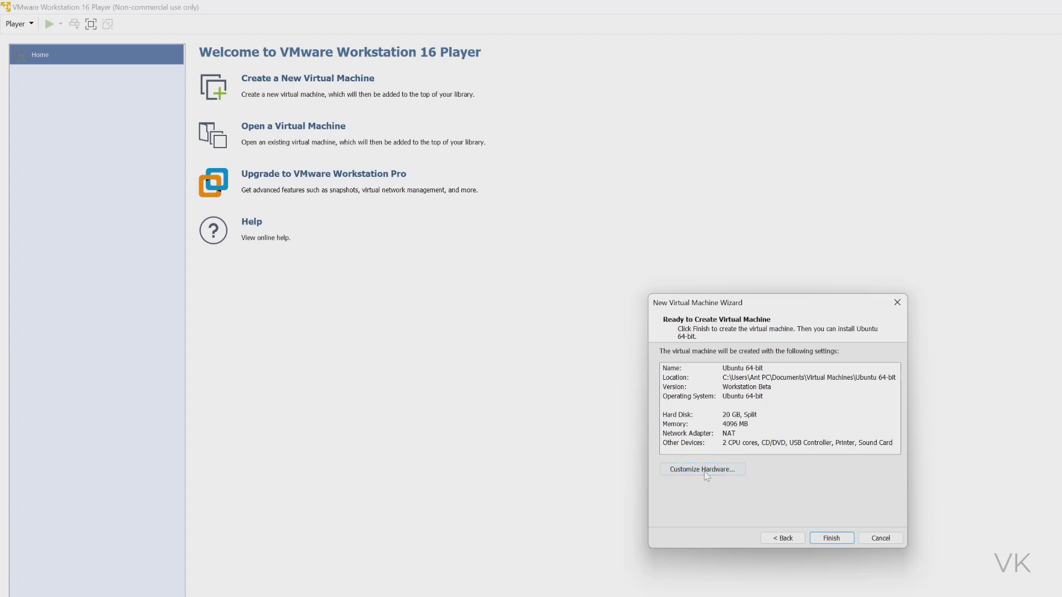
Step: Glance at Customize Hardware, close it unchanged, and finish creating the Ubuntu VM with 4 GB RAM
{"action": "left_click", "coordinate": [701, 469]}
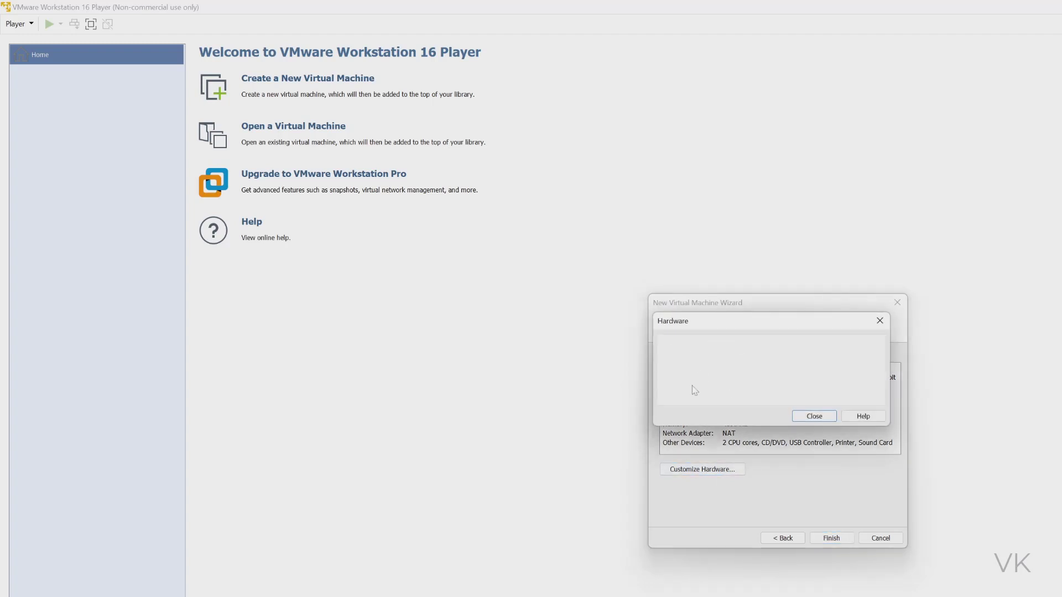
{"action": "mouse_move", "coordinate": [652, 419]}
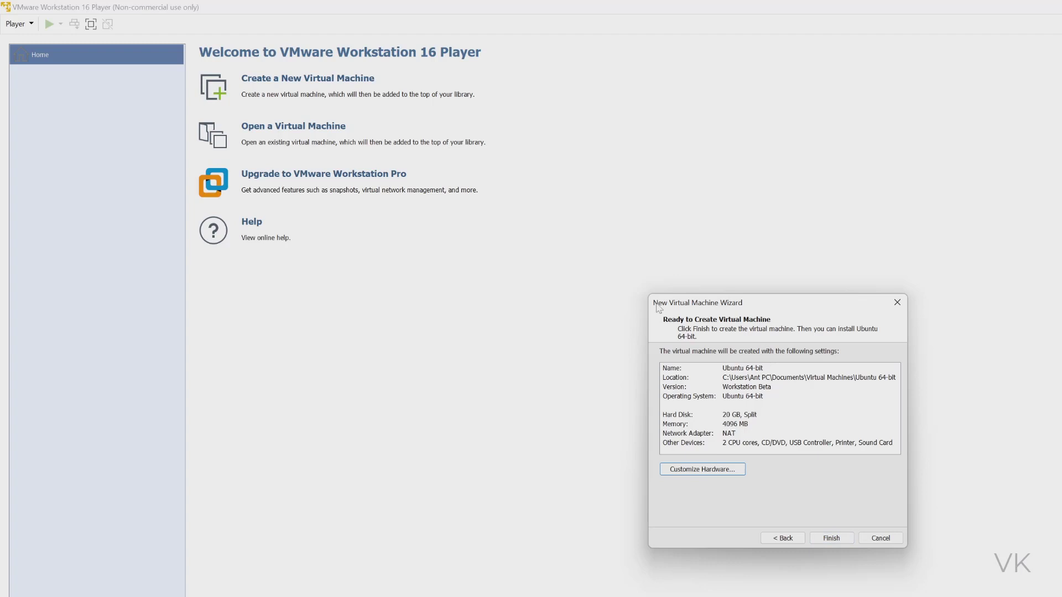
{"action": "mouse_move", "coordinate": [702, 469]}
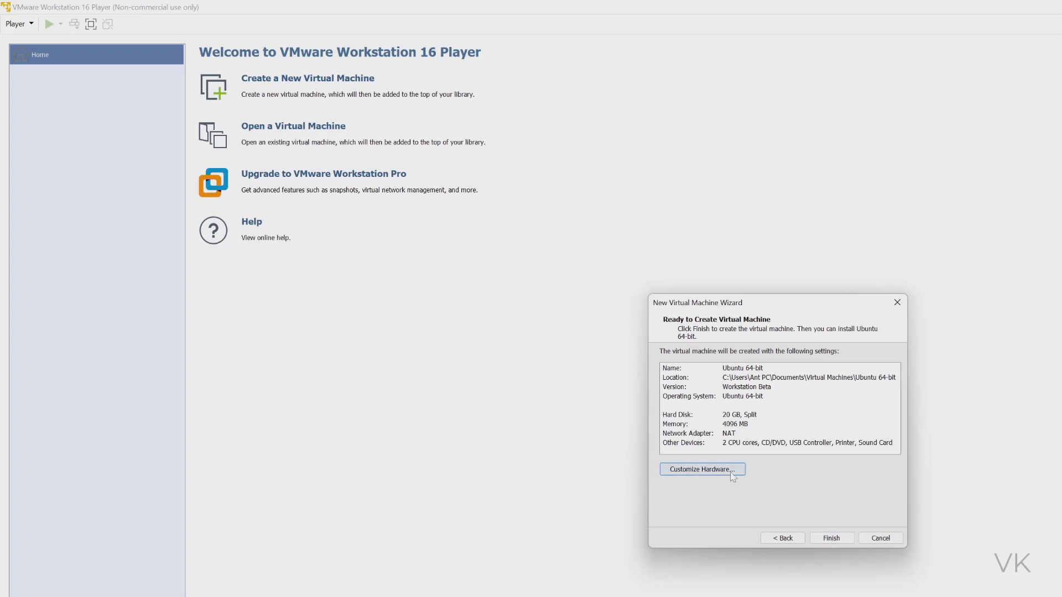
{"action": "left_click", "coordinate": [702, 470]}
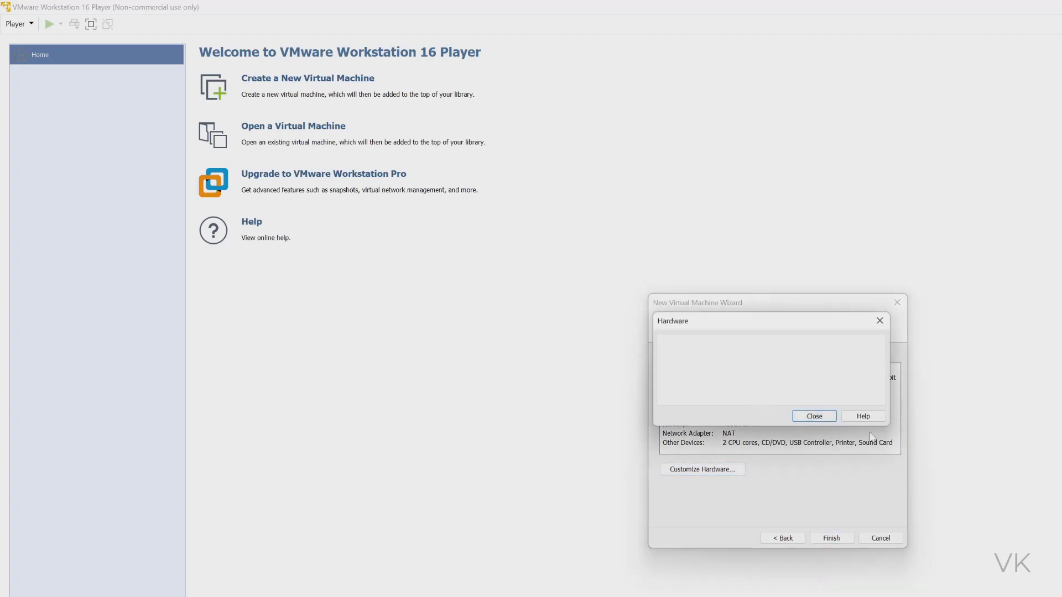
{"action": "left_click", "coordinate": [814, 416]}
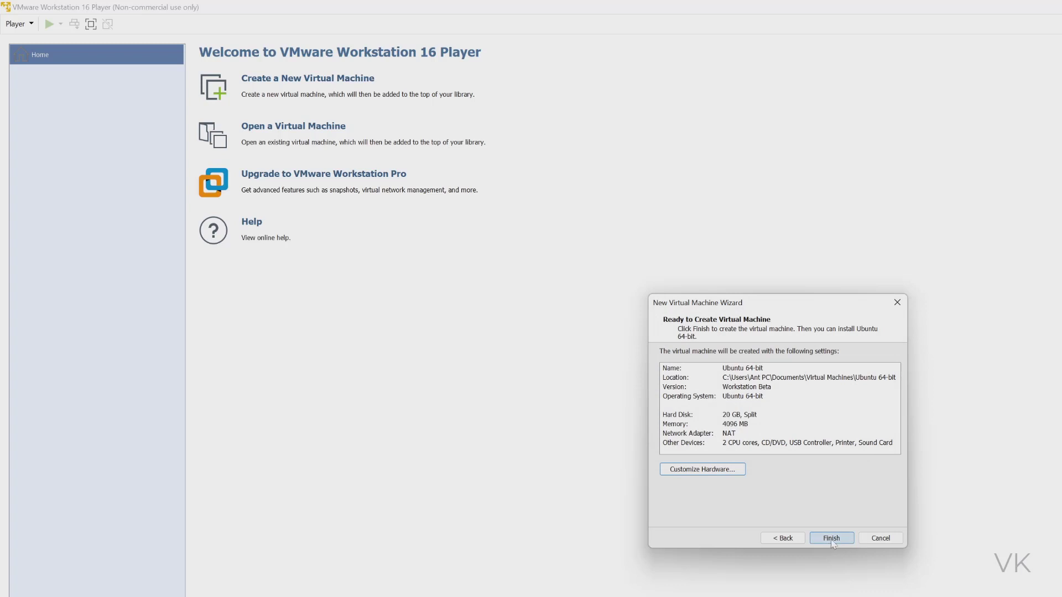
{"action": "left_click", "coordinate": [831, 537]}
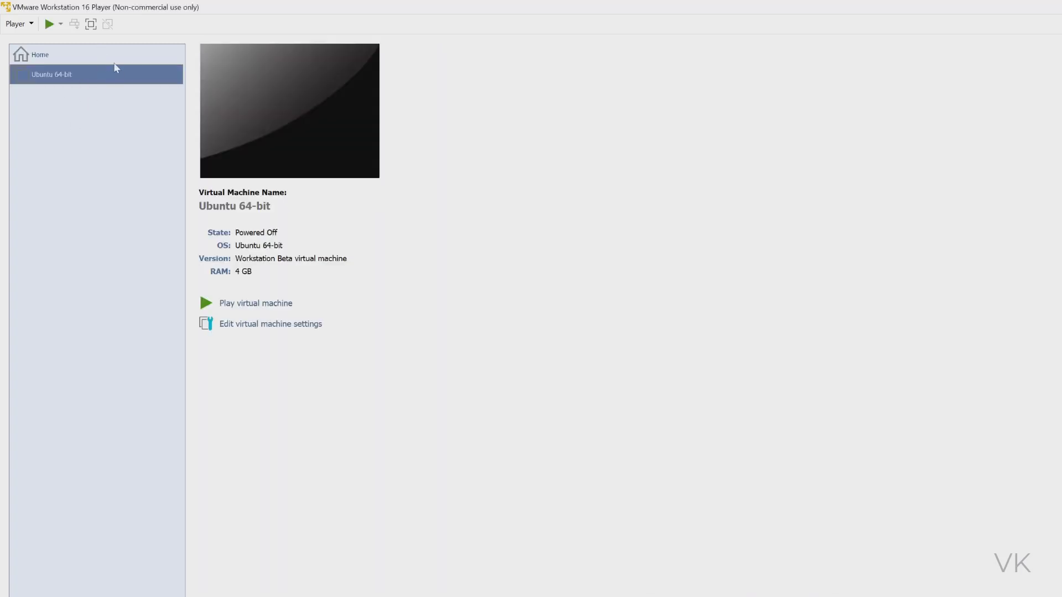
{"action": "mouse_move", "coordinate": [242, 337]}
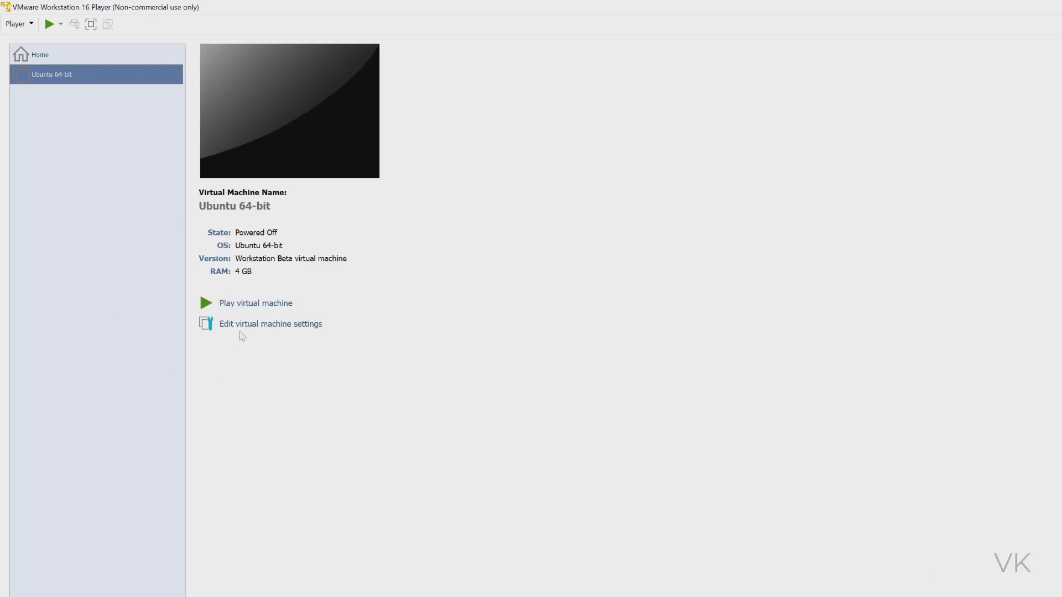
{"action": "mouse_move", "coordinate": [268, 342]}
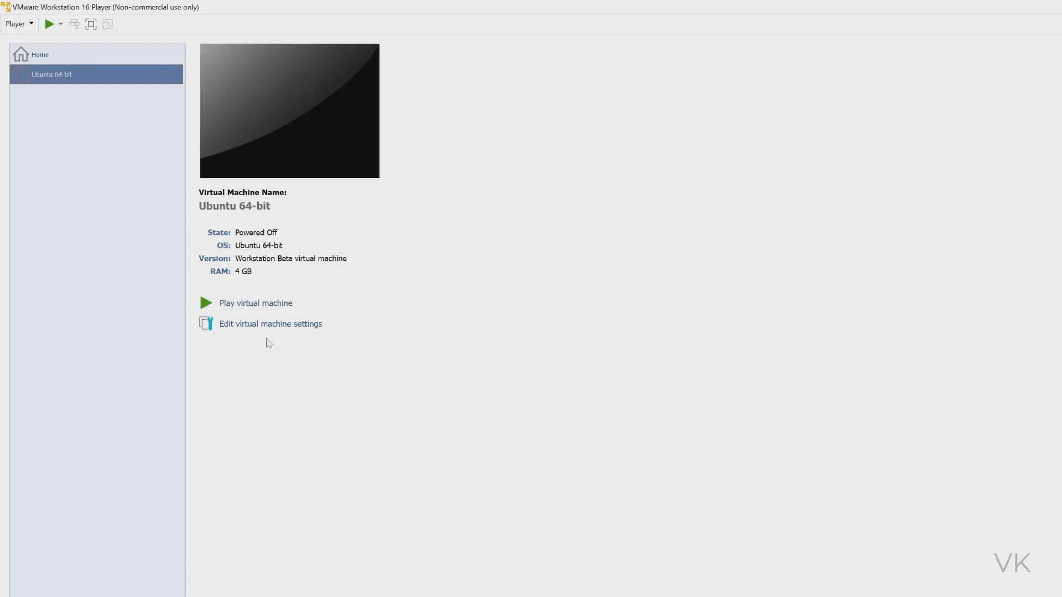
Step: Open Edit virtual machine settings for the Ubuntu 64-bit VM
{"action": "left_click", "coordinate": [270, 323]}
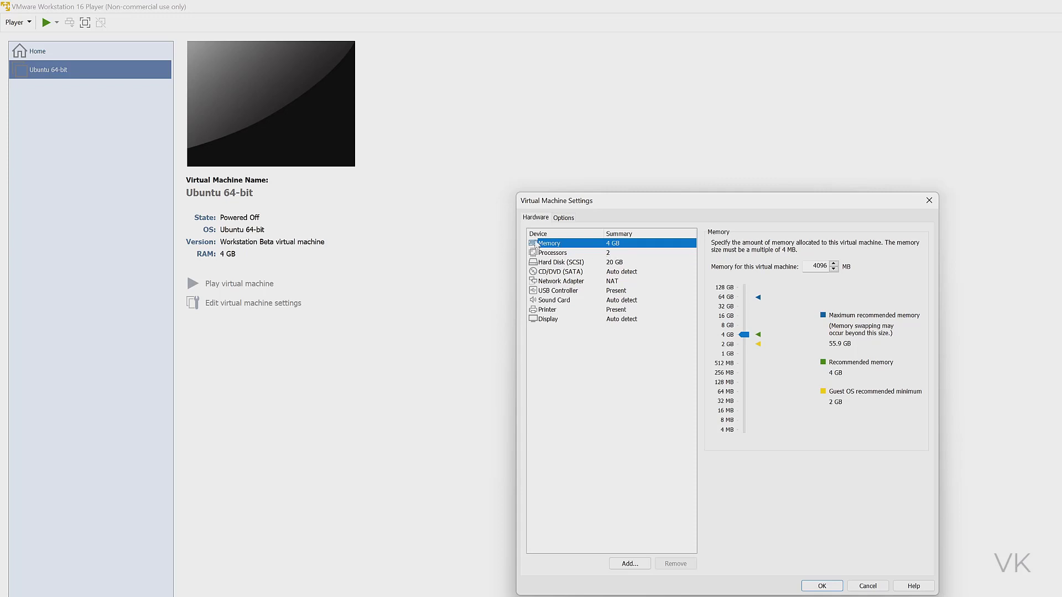
{"action": "mouse_move", "coordinate": [606, 254]}
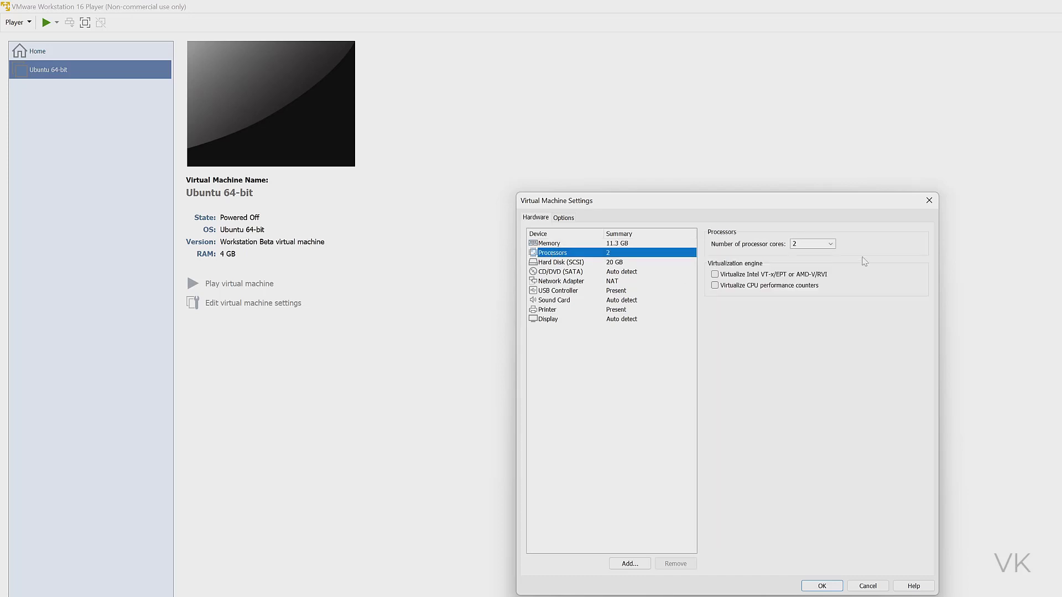
Step: Set the processor cores to 4 alongside 11.3 GB memory
{"action": "left_click", "coordinate": [558, 262]}
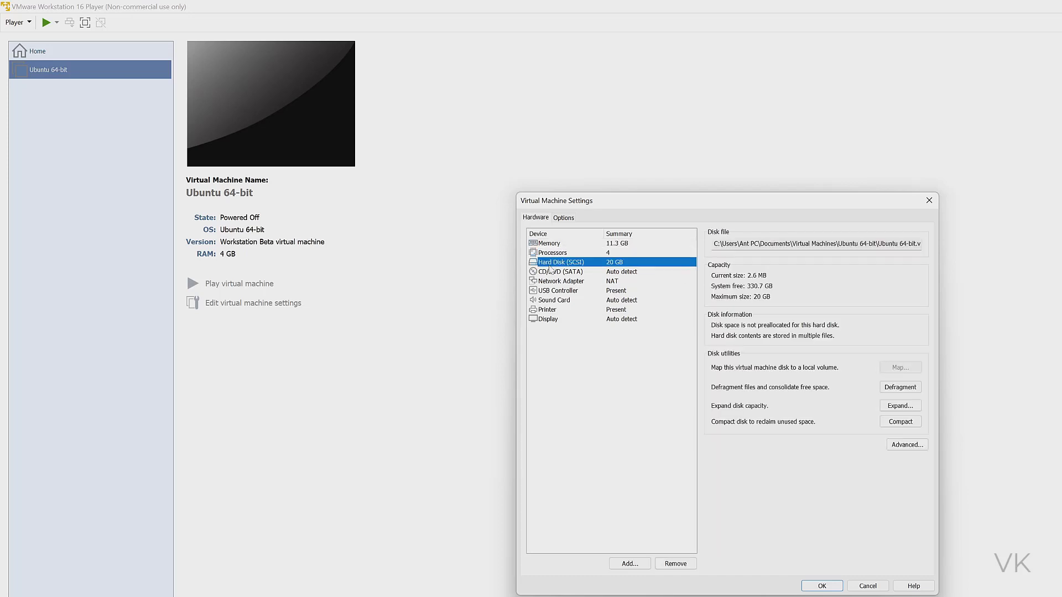
Step: Expand the virtual disk's maximum size to 50 GB and confirm the success message
{"action": "left_click", "coordinate": [899, 405]}
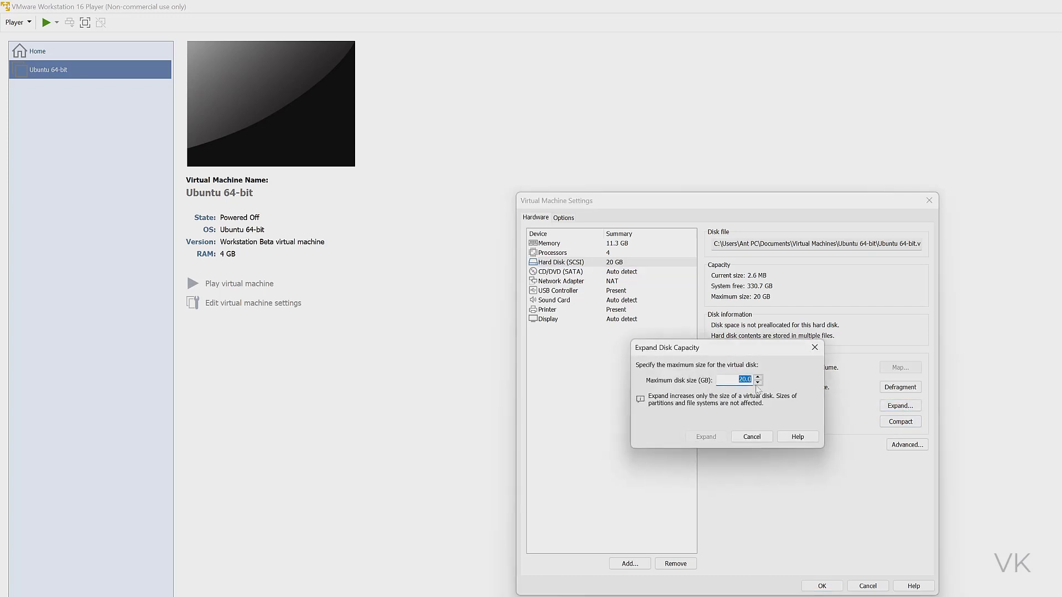
{"action": "type", "text": "50"}
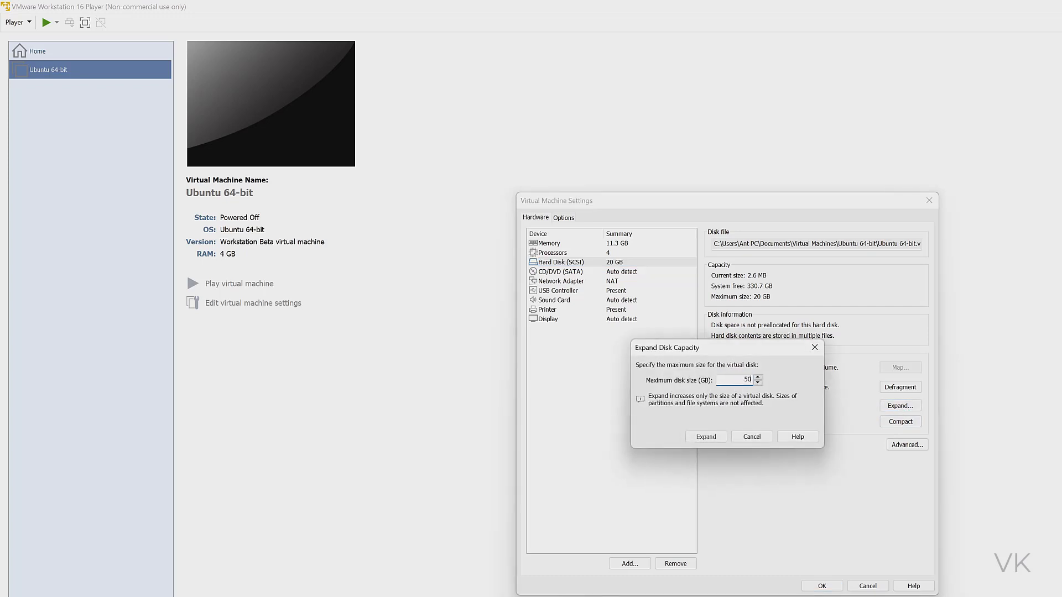
{"action": "left_click", "coordinate": [705, 436]}
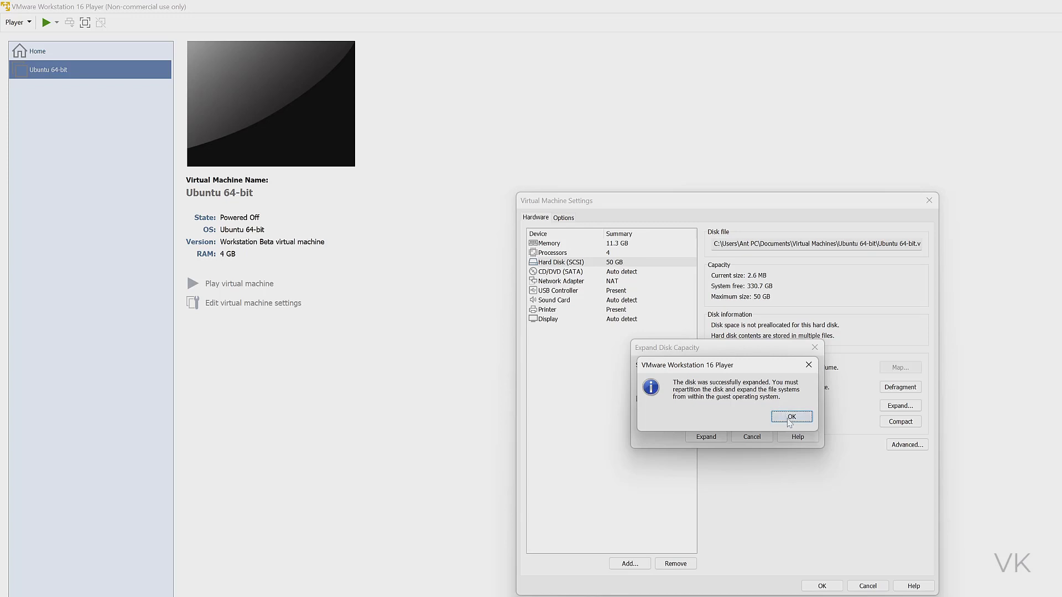
{"action": "left_click", "coordinate": [791, 416]}
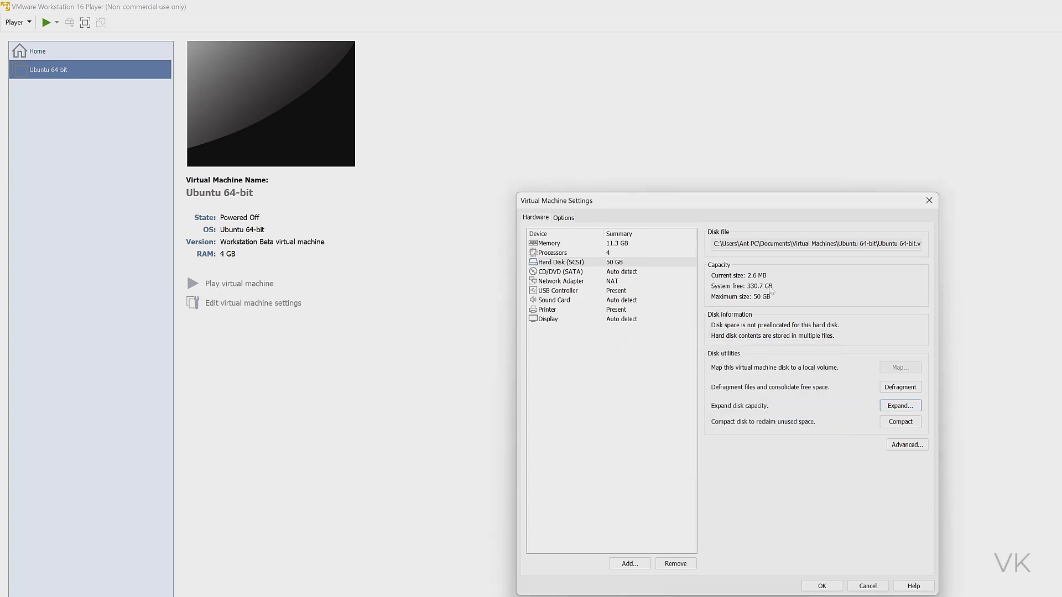
{"action": "mouse_move", "coordinate": [762, 306]}
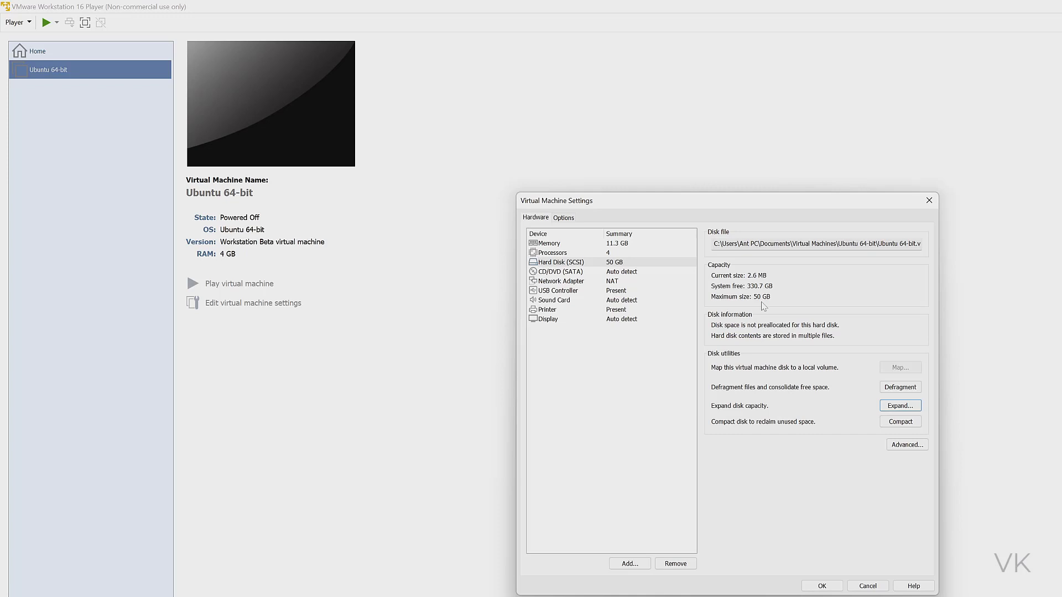
{"action": "mouse_move", "coordinate": [668, 296]}
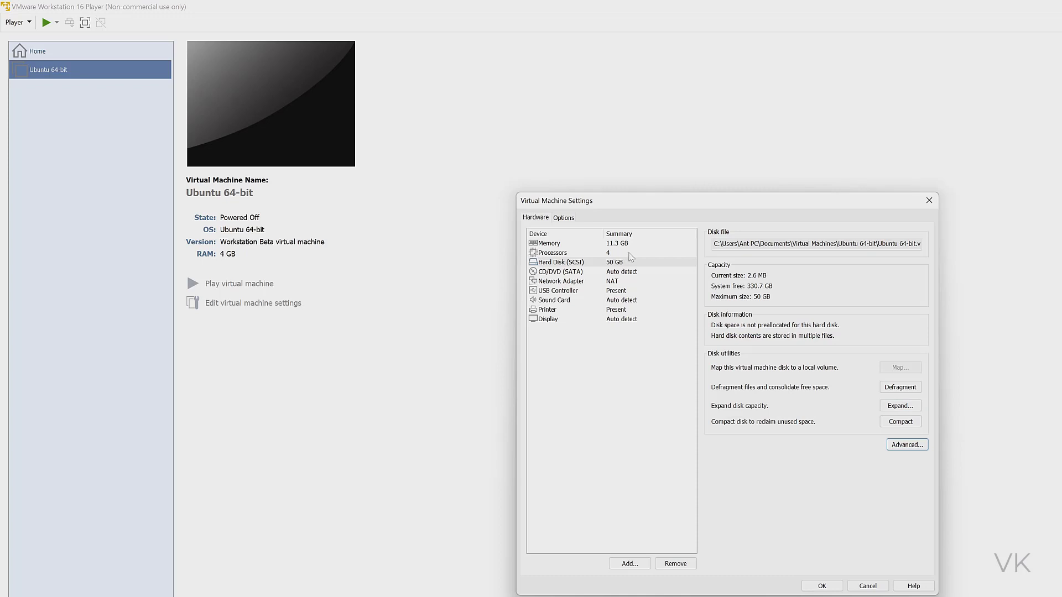
{"action": "mouse_move", "coordinate": [633, 262]}
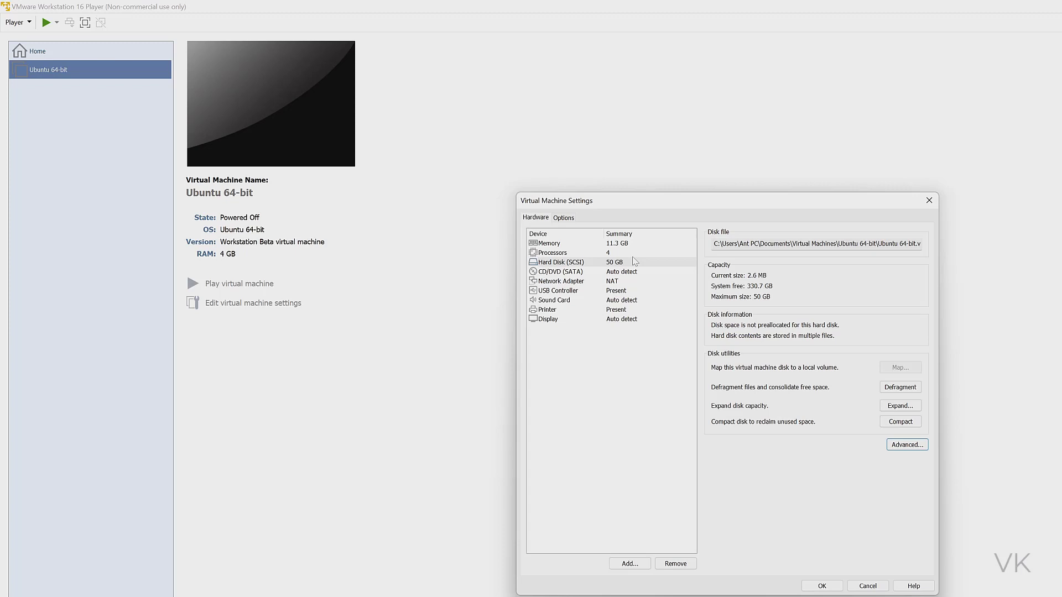
{"action": "mouse_move", "coordinate": [863, 495]}
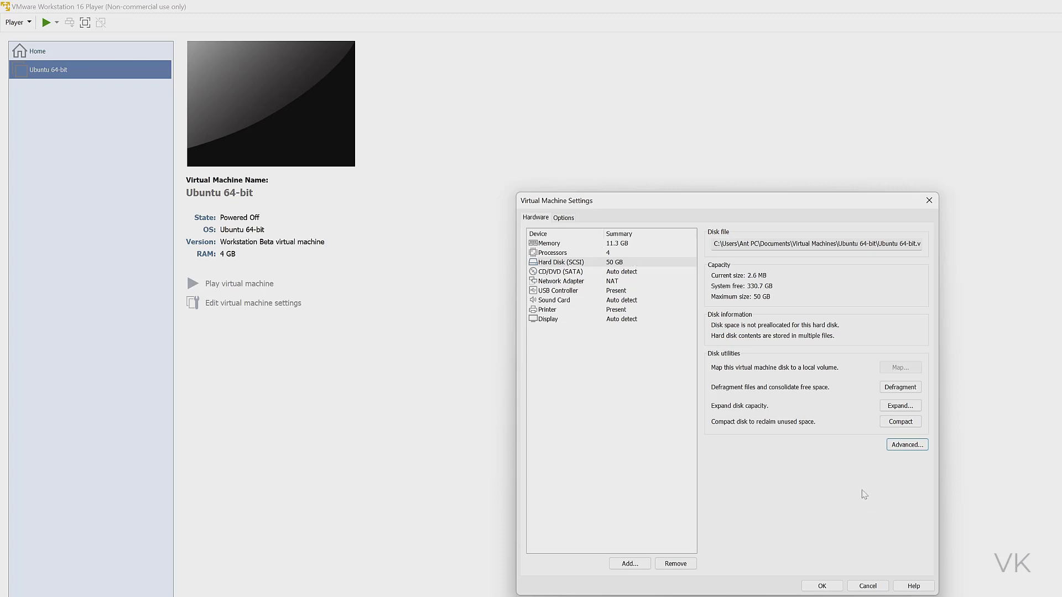
{"action": "mouse_move", "coordinate": [640, 289]}
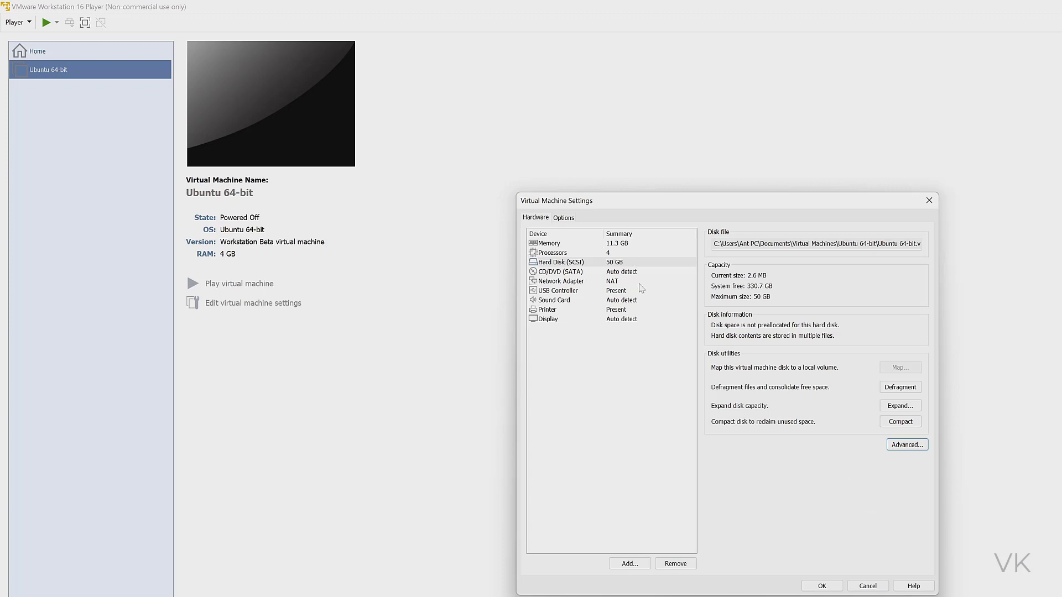